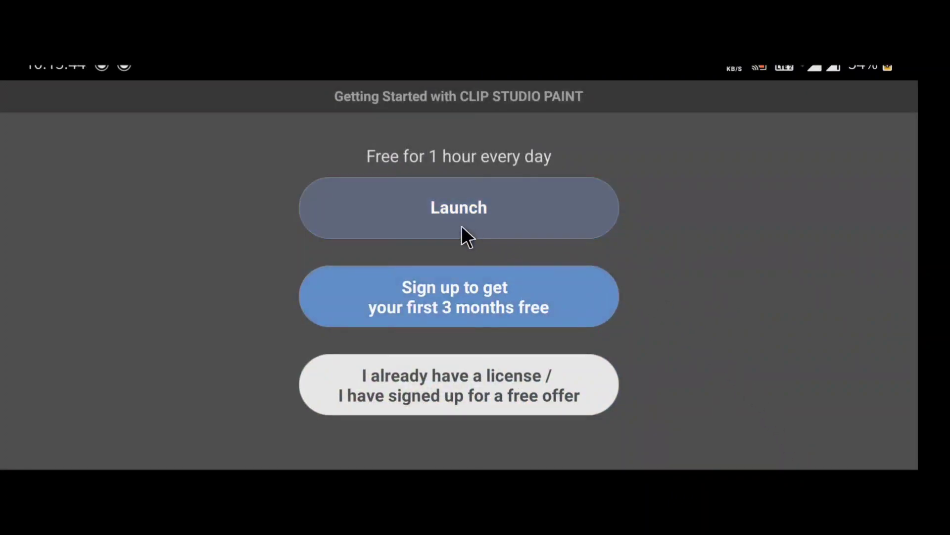
- Launch Clip Studio Paint in its free daily mode to reach the Manage works screen
click(459, 207)
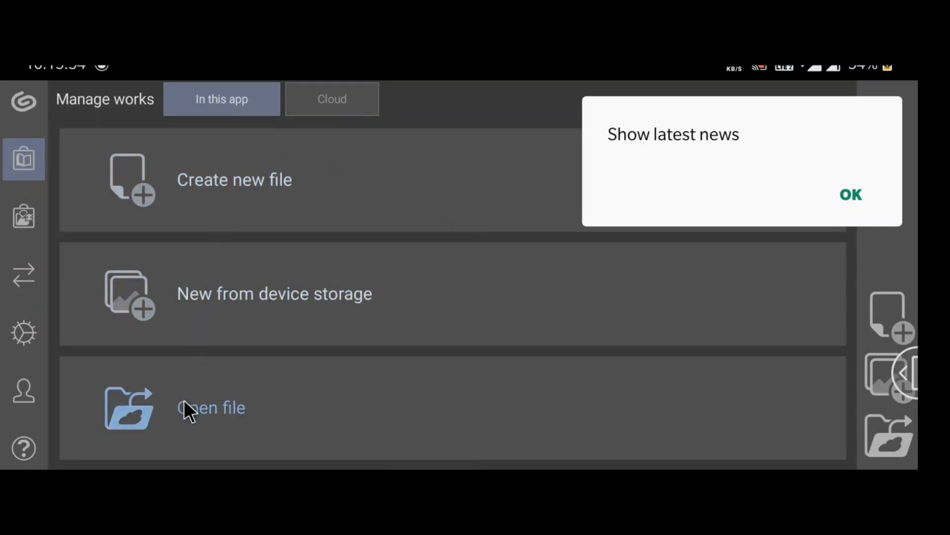
- Import the PSD from the Downloads folder through the Android Files picker
click(211, 408)
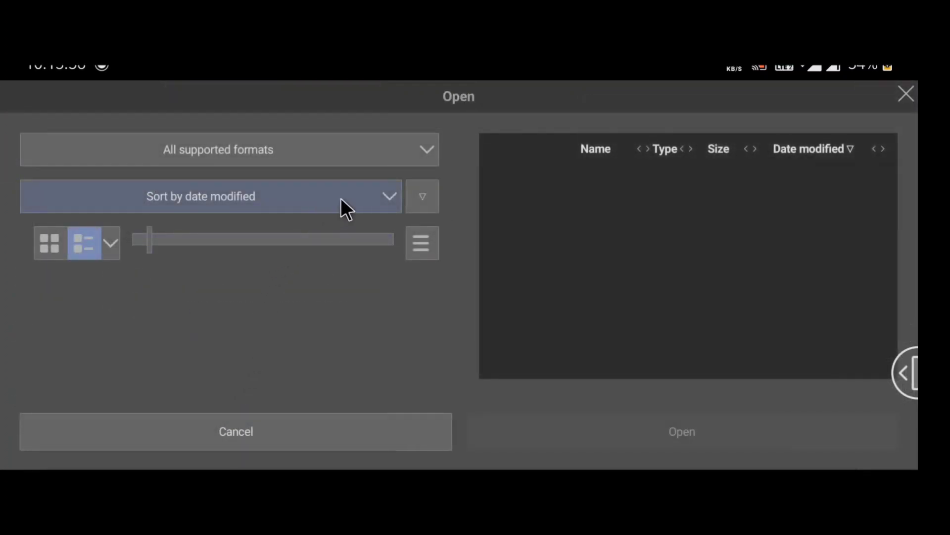
click(422, 244)
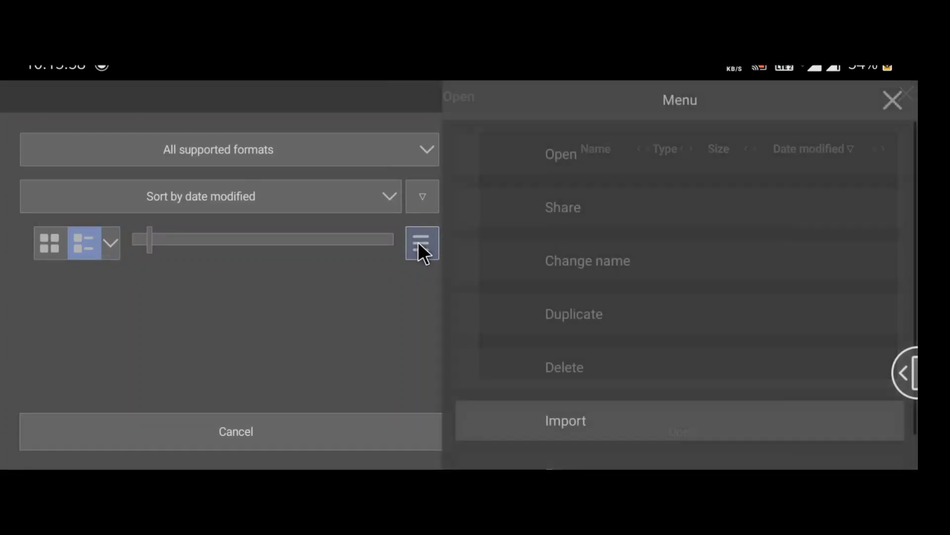
click(565, 421)
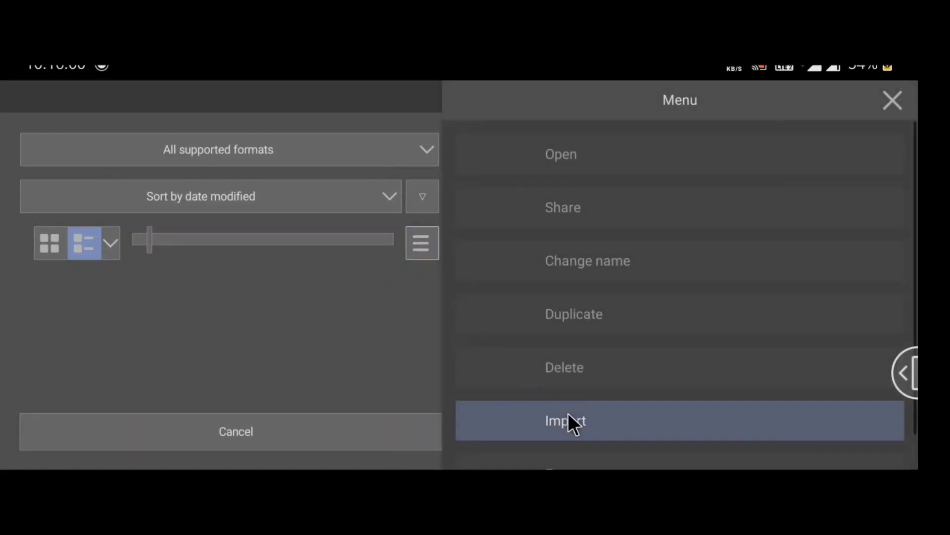
click(566, 421)
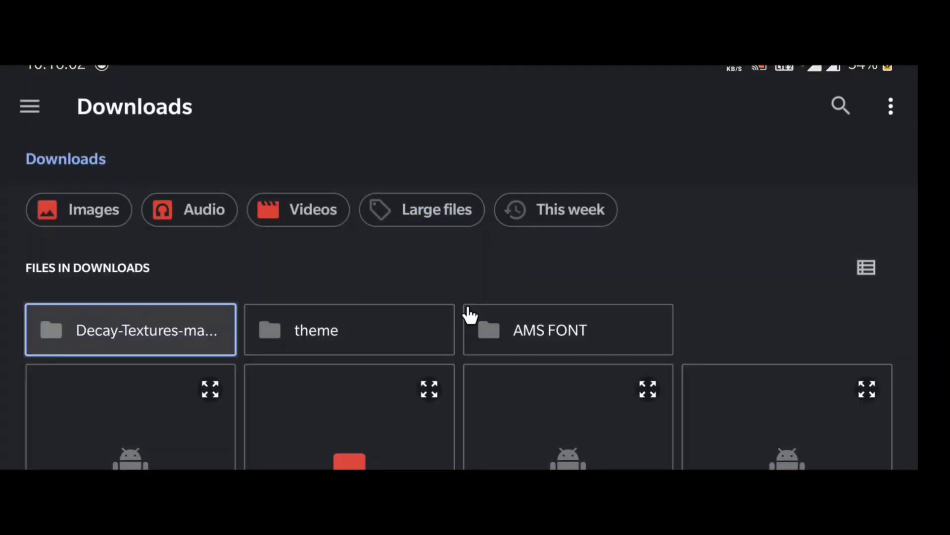
scroll(down, 3)
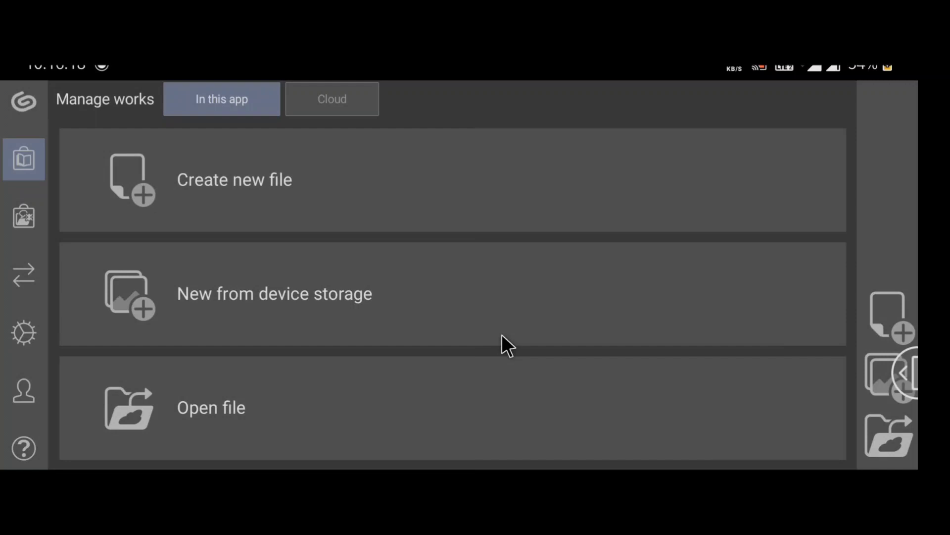
- Open the imported Orphic Graphics Pack PSD on the canvas
click(273, 293)
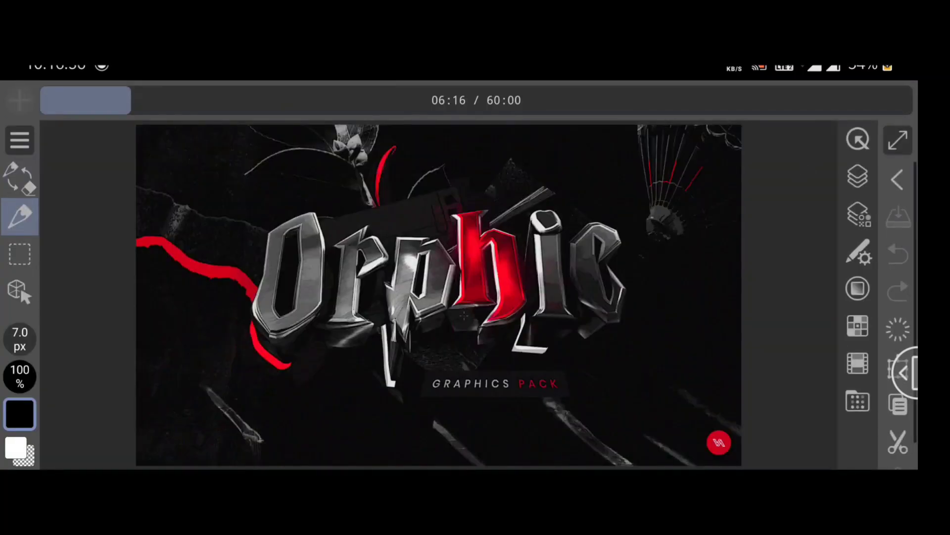
- Add a new animation layer from the Animation menu
click(19, 141)
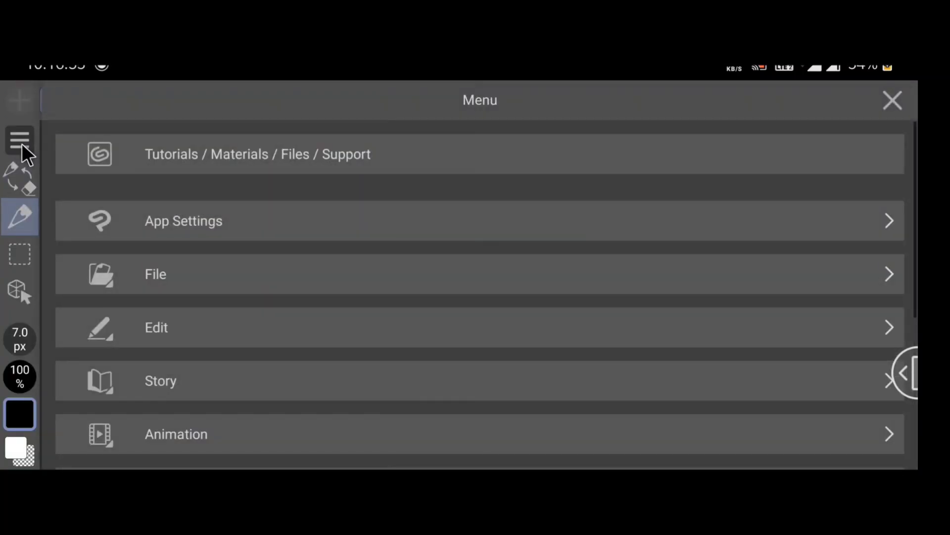
mouse_move(808, 95)
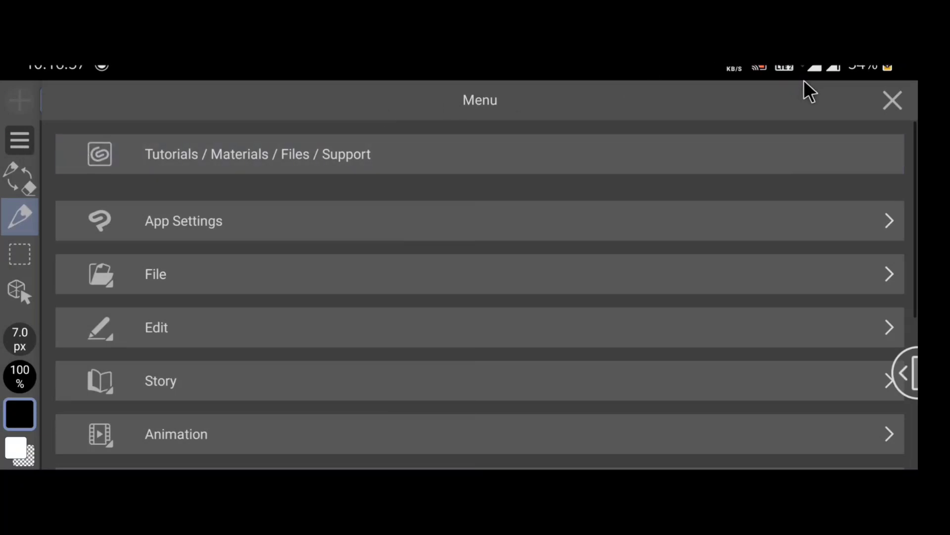
click(177, 435)
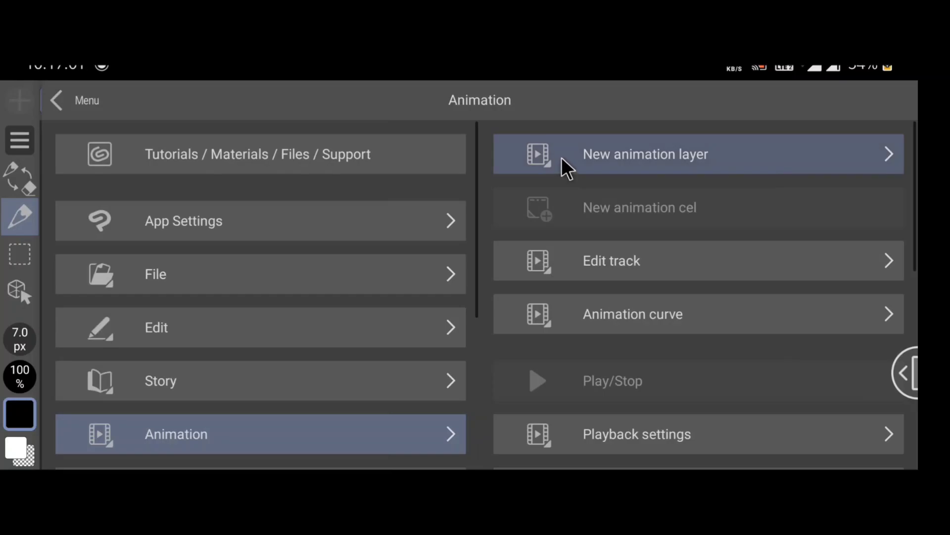
click(646, 153)
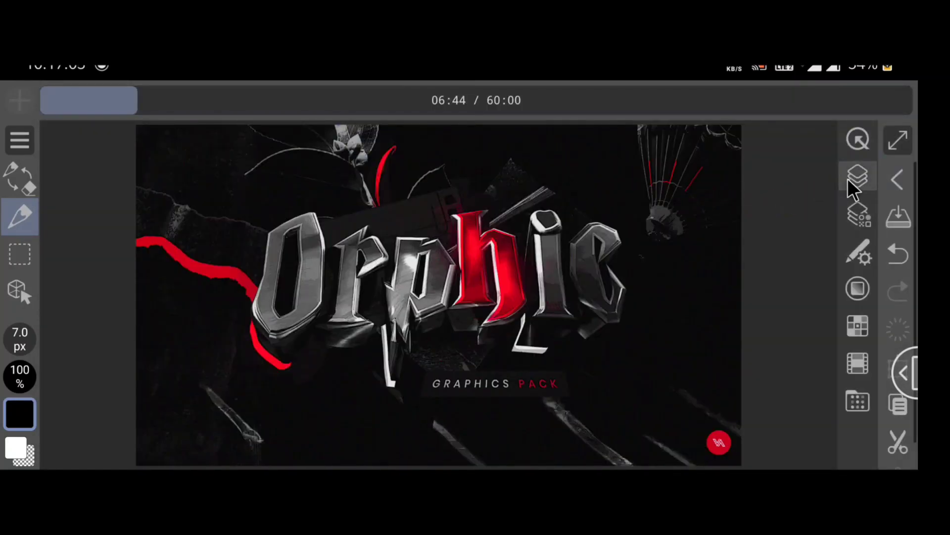
- Expand the Lighting/Light Leaks etc. folder in the Layer palette to reveal its blend-mode layers
click(857, 176)
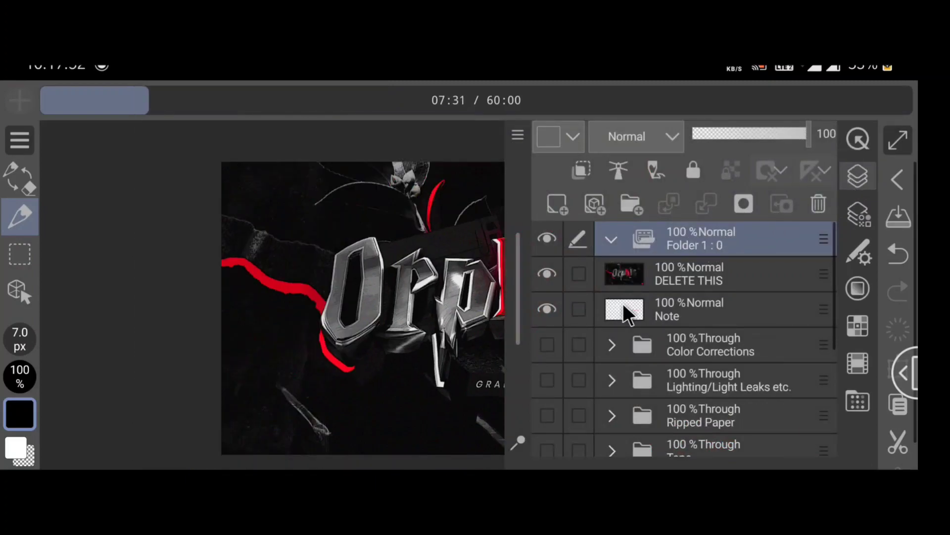
scroll(down, 3)
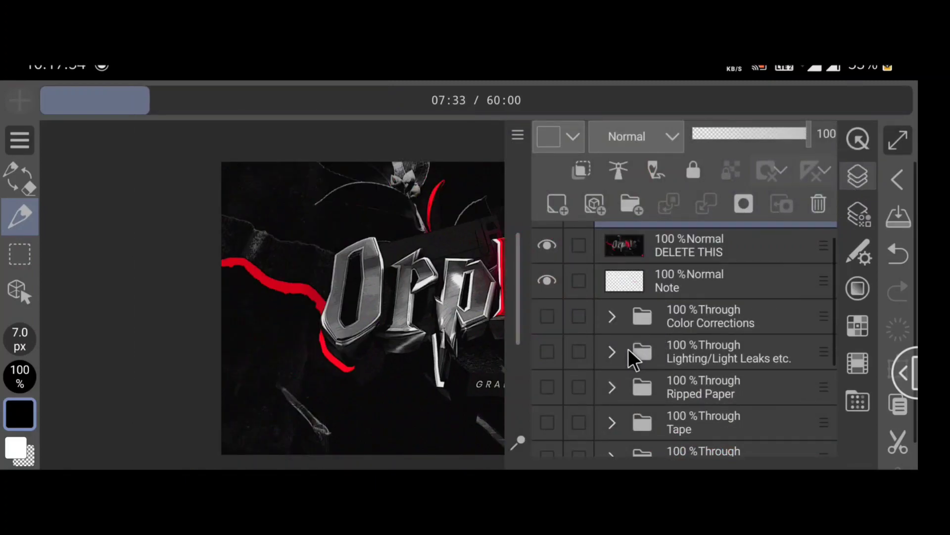
click(612, 352)
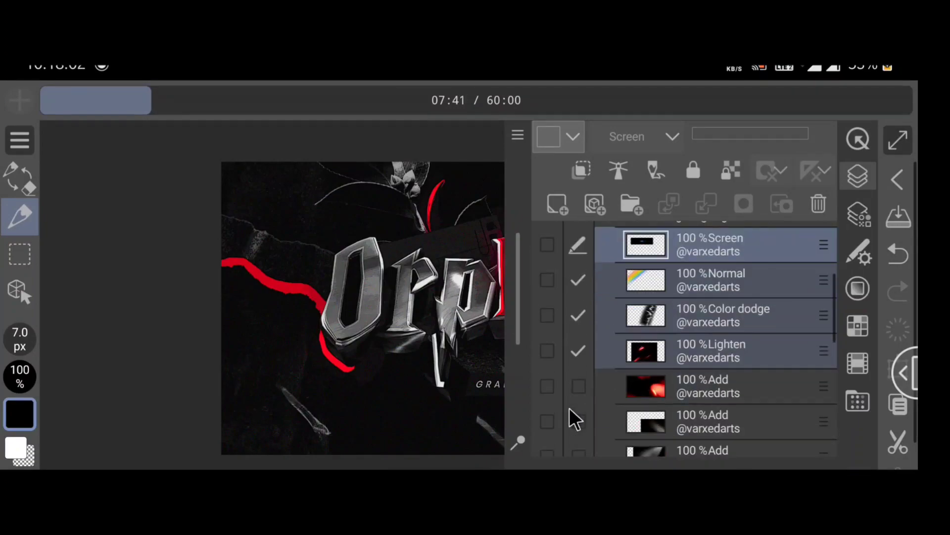
scroll(down, 3)
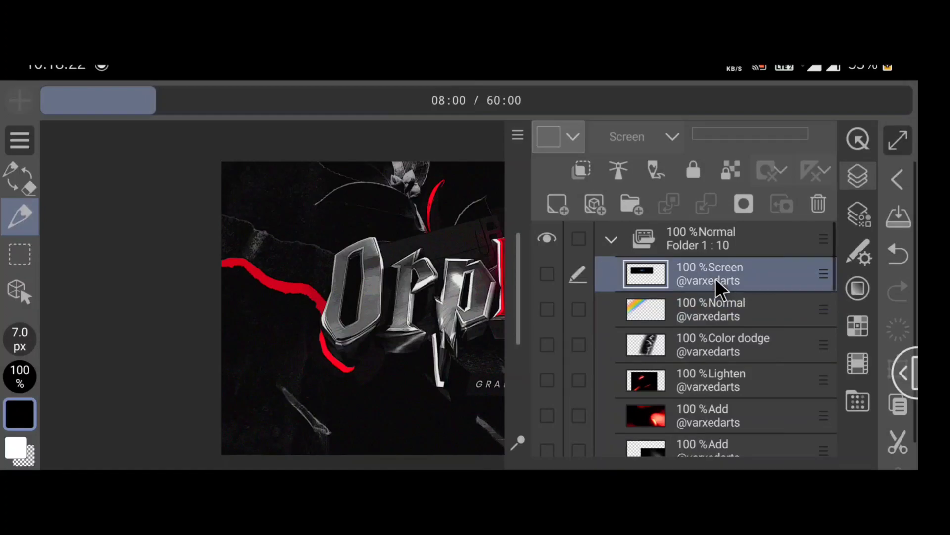
mouse_move(728, 370)
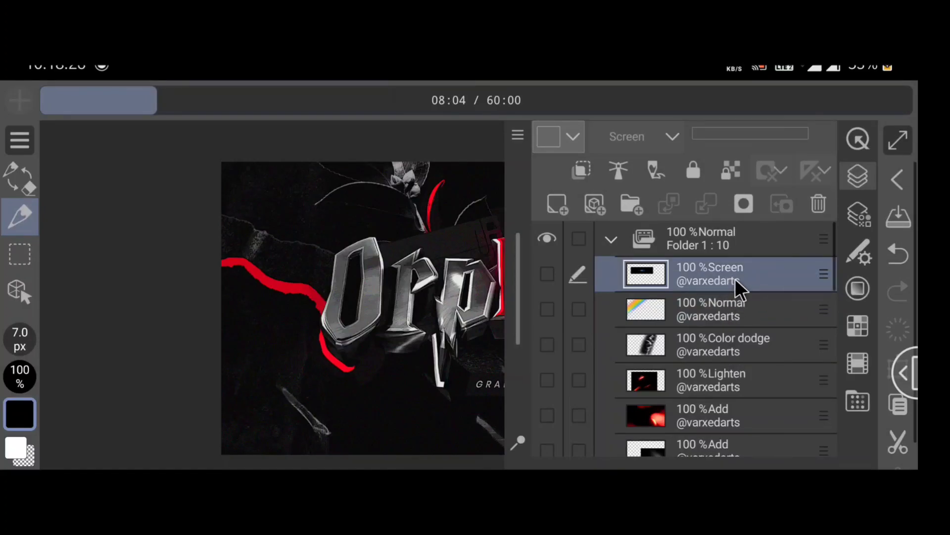
- Rename the top Screen layer and the one below it with single-letter names
double_click(711, 281)
text(m)
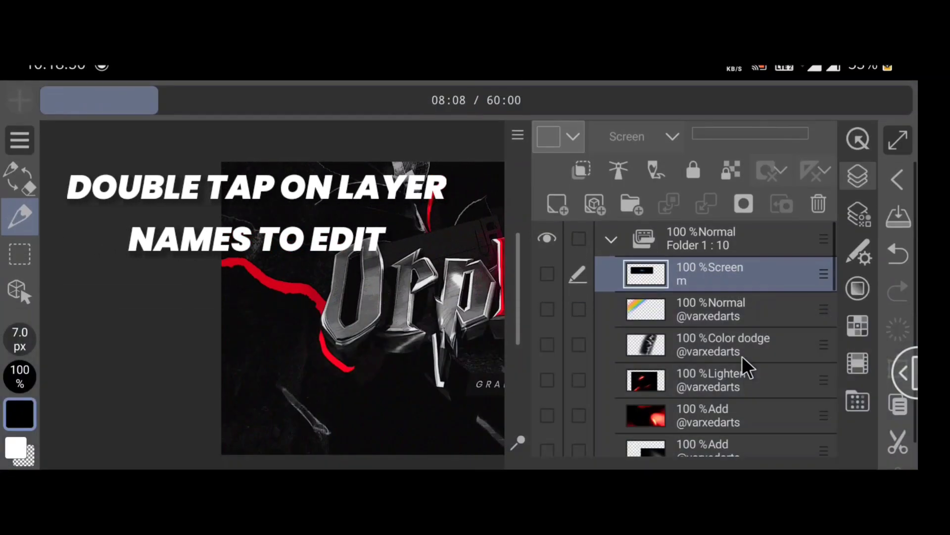
double_click(708, 309)
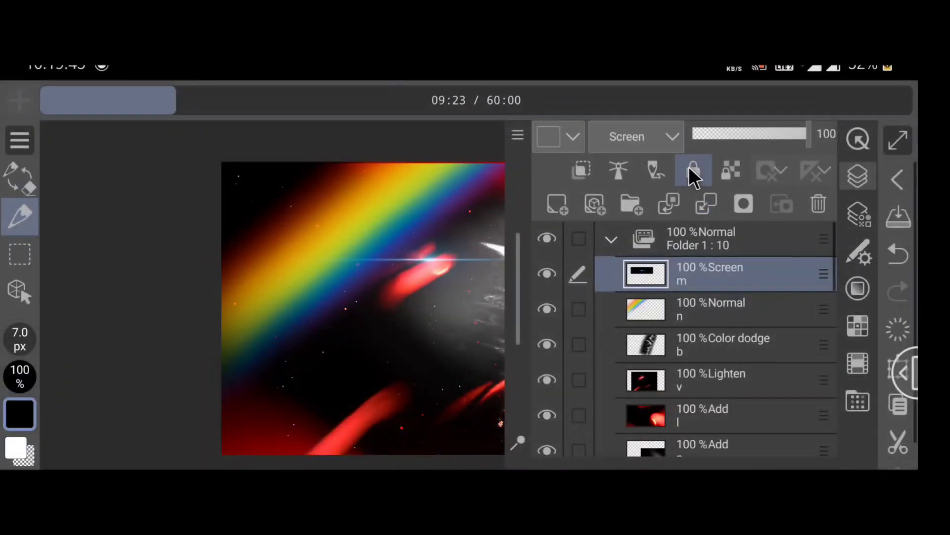
- Change the top light-leak layer's blending mode from Screen to Normal
click(636, 137)
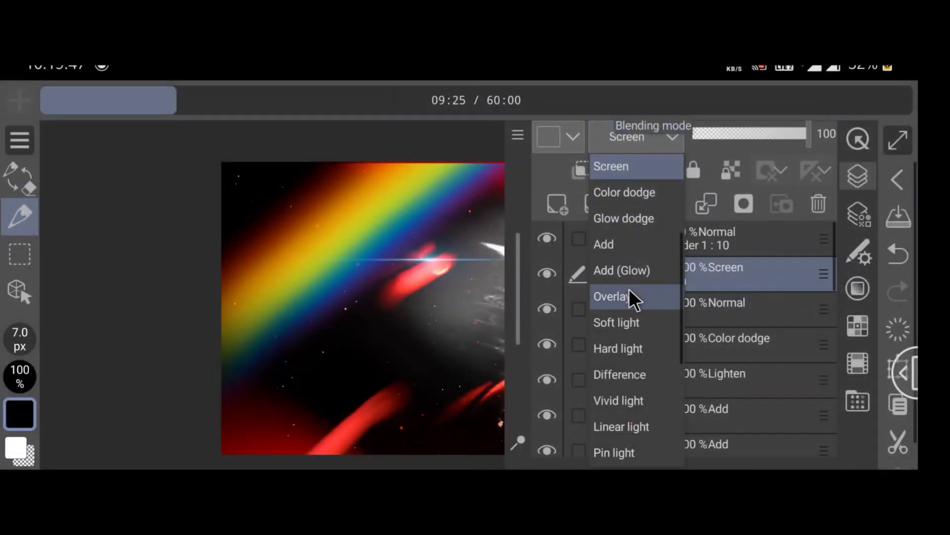
scroll(down, 3)
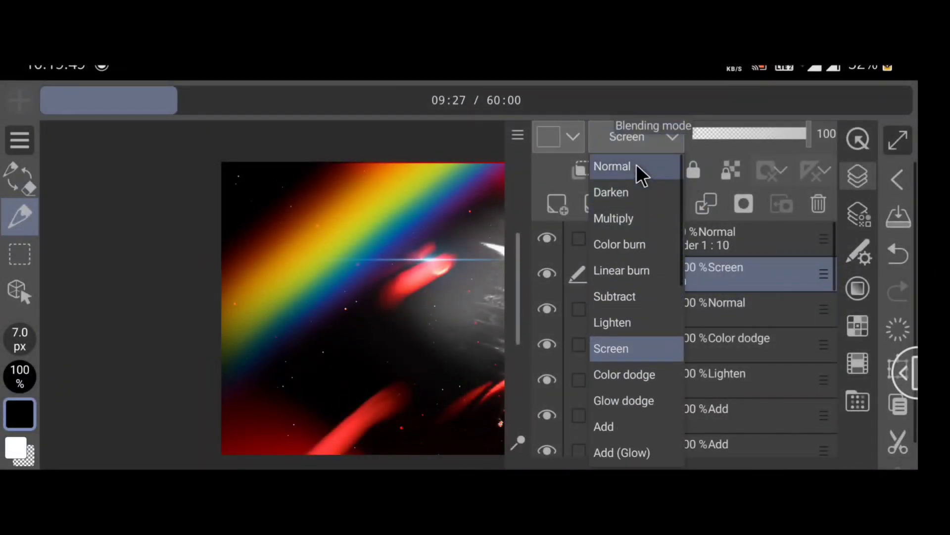
click(612, 166)
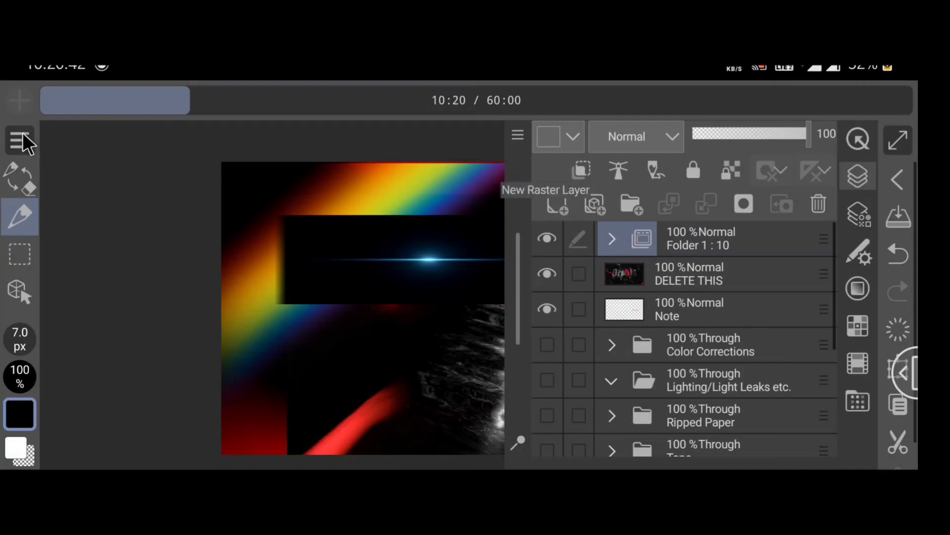
- Create Timeline 1 with default frame rate 30 and playback time 10
click(18, 141)
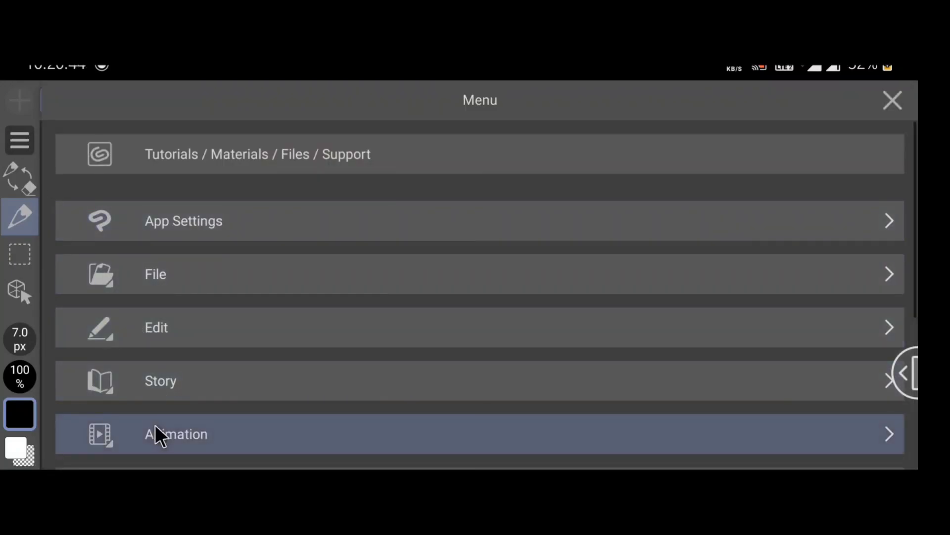
click(176, 435)
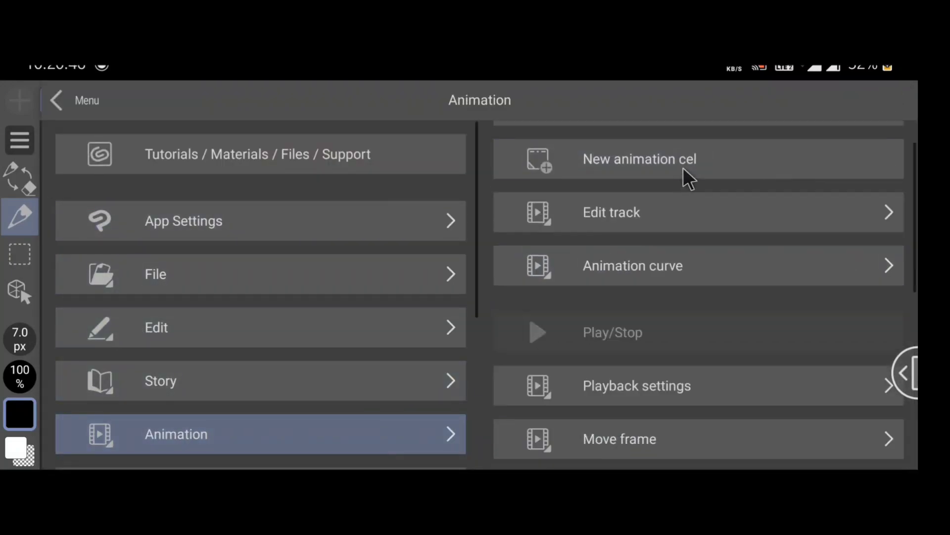
scroll(down, 3)
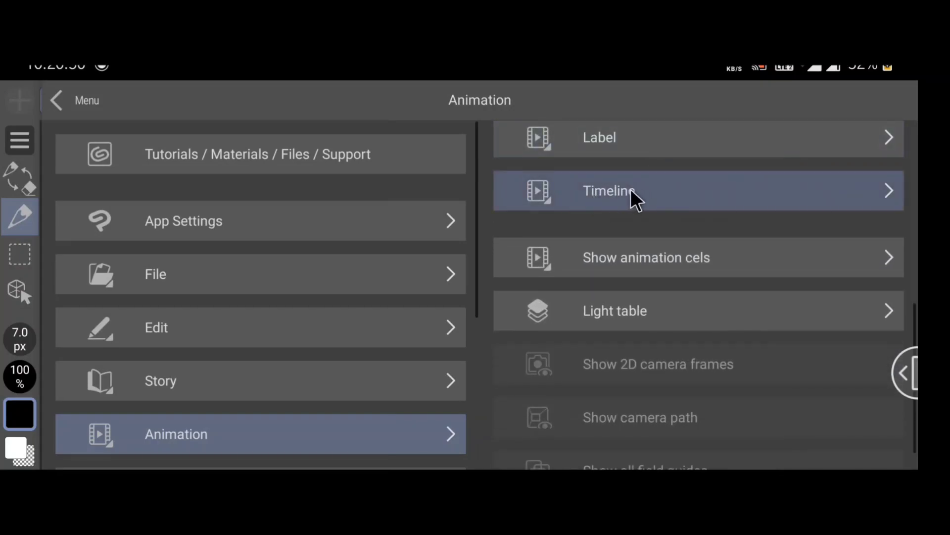
click(628, 192)
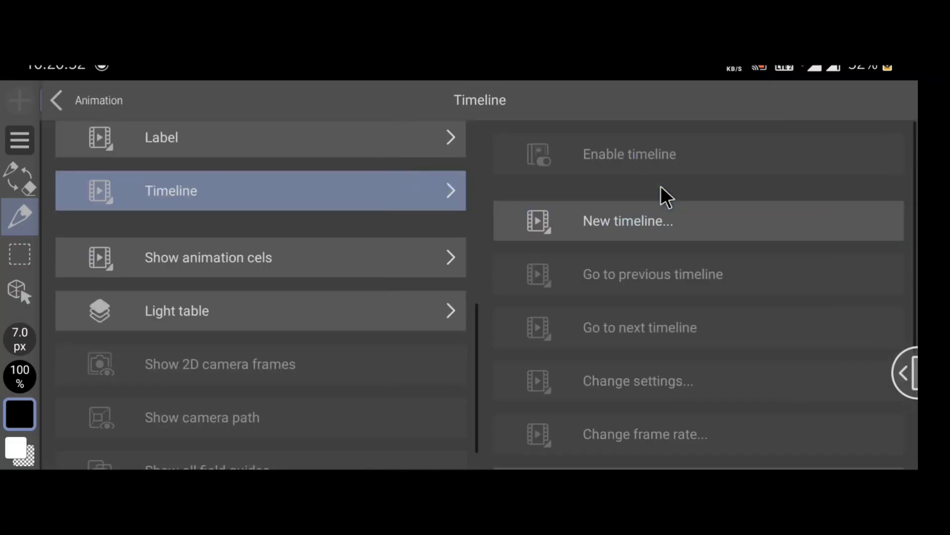
click(627, 221)
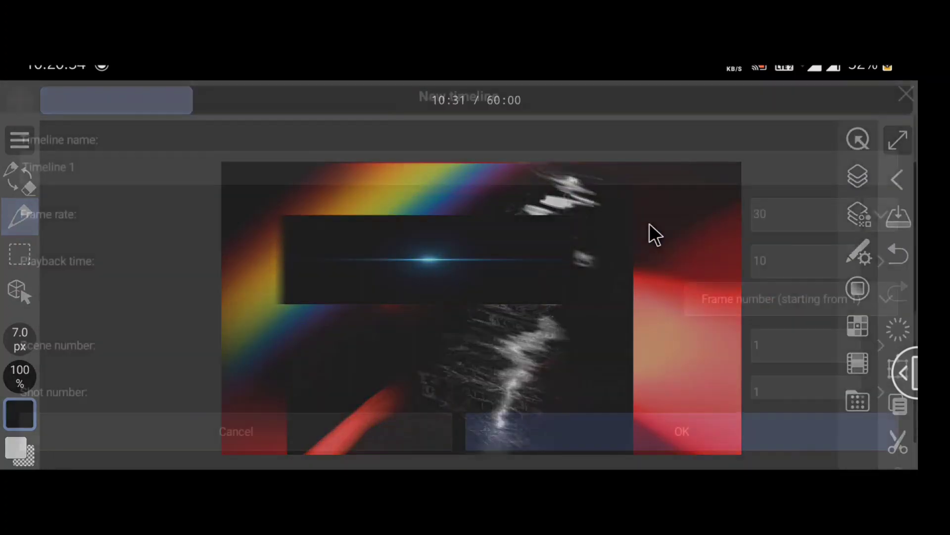
click(804, 261)
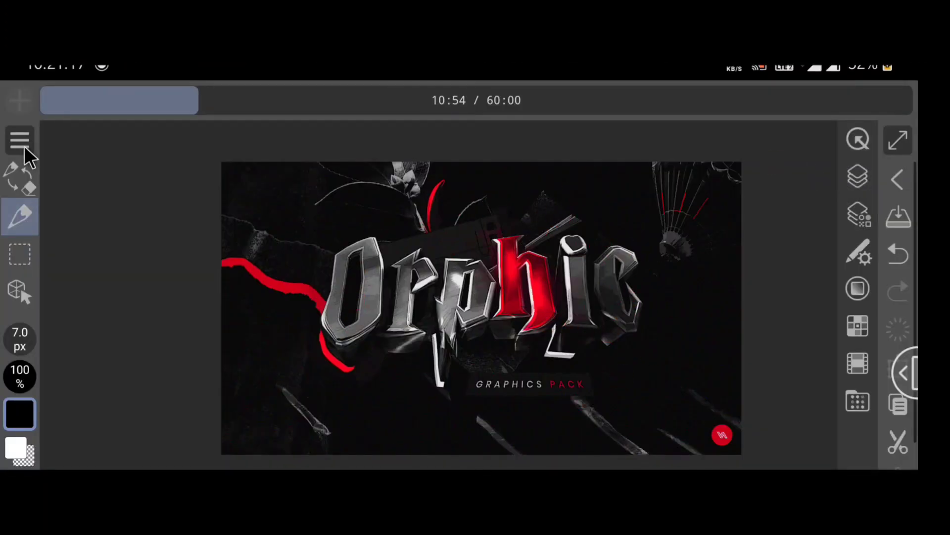
click(16, 137)
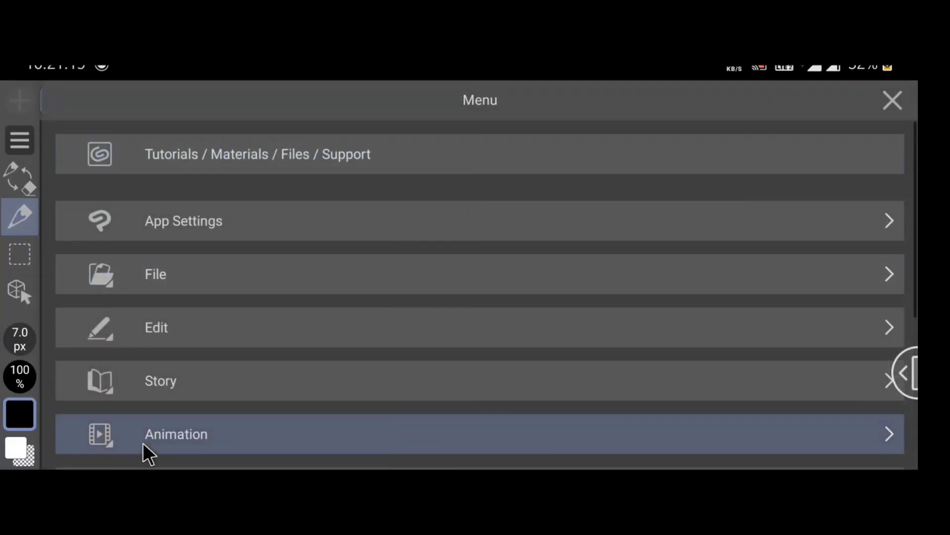
click(176, 435)
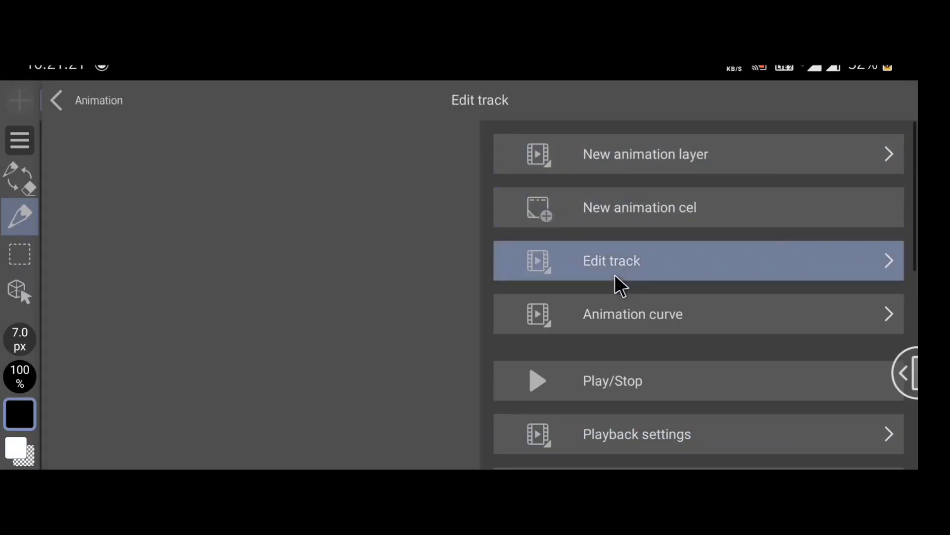
click(622, 261)
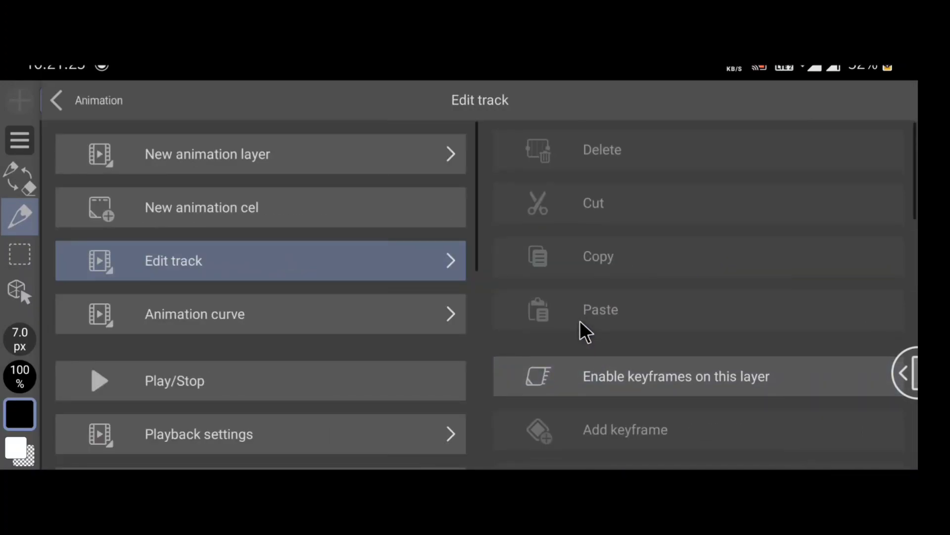
scroll(down, 3)
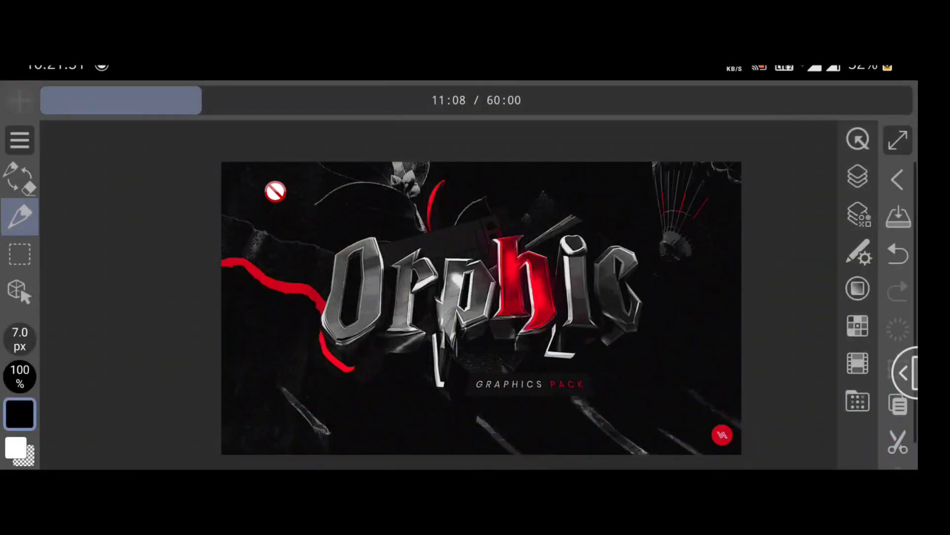
- Start Export animation cels and edit the export folder name 'Orphic Graphics Pack - By Varxed Arts'
click(16, 140)
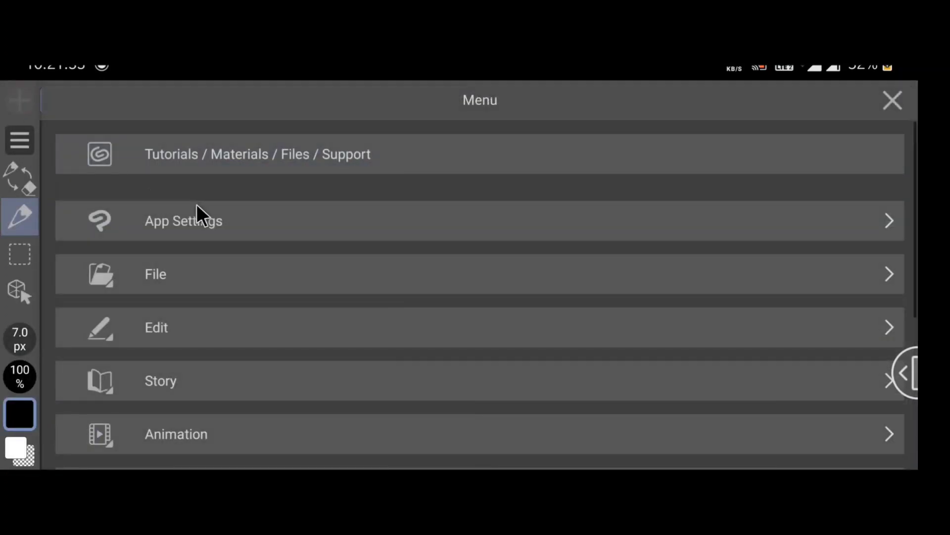
click(154, 273)
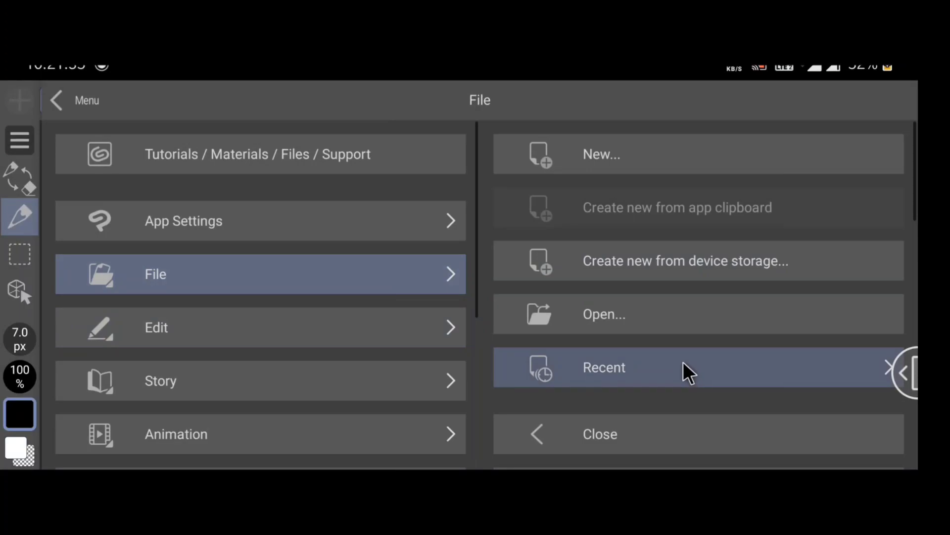
scroll(down, 3)
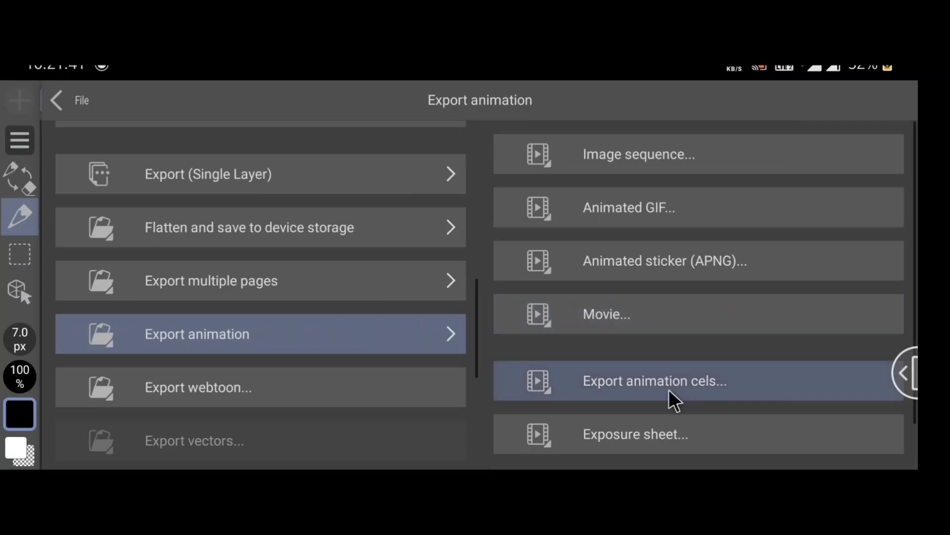
click(655, 380)
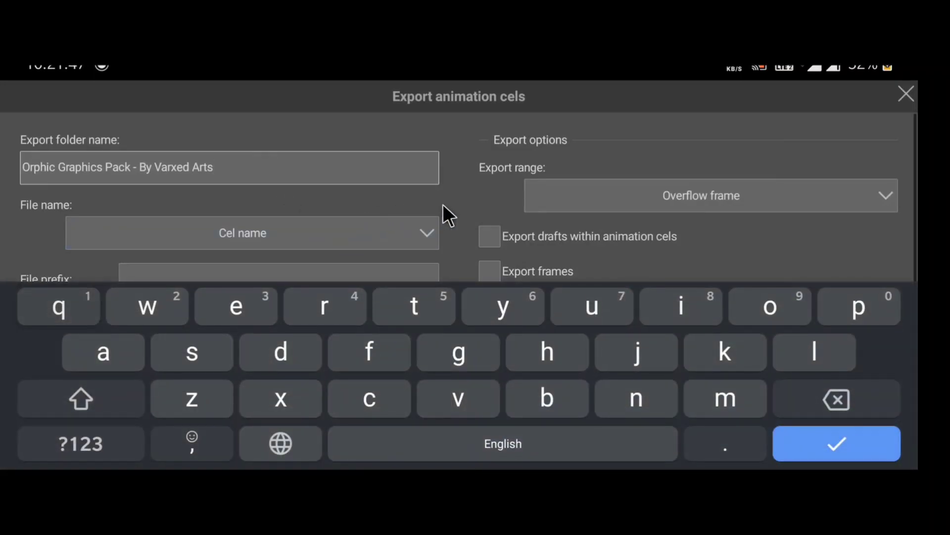
click(904, 93)
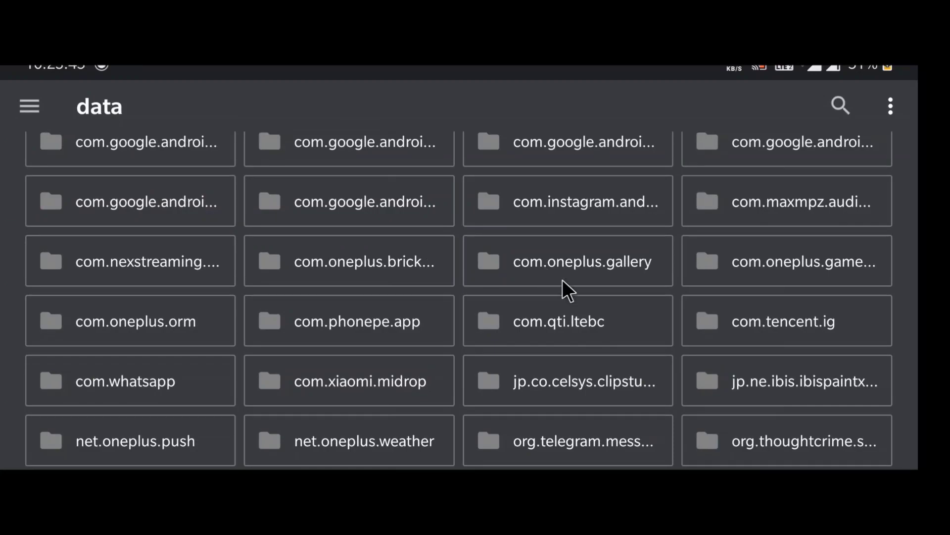
mouse_move(544, 410)
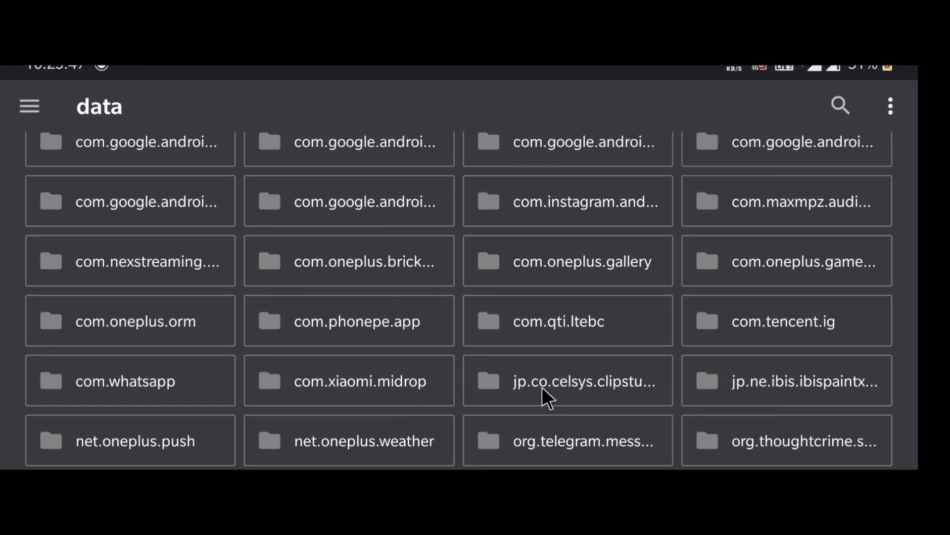
mouse_move(566, 384)
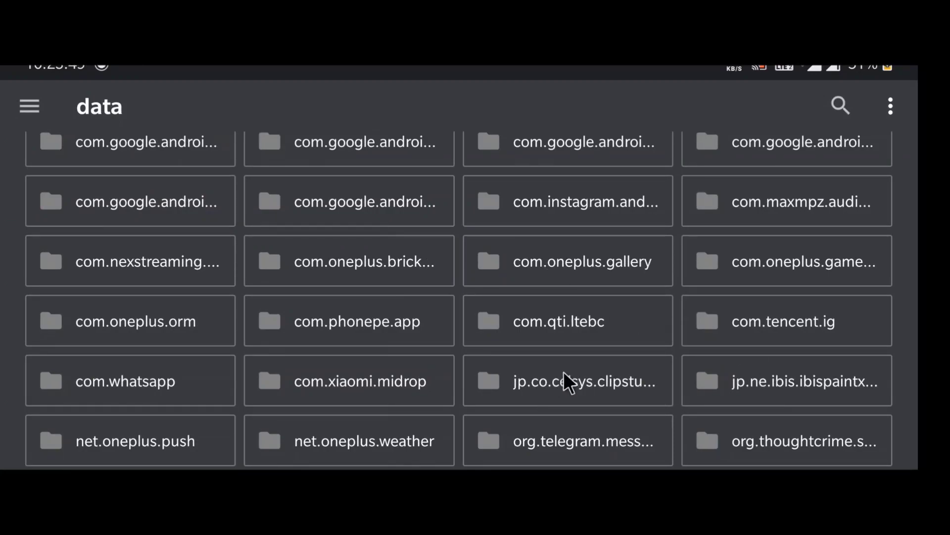
- Browse into jp.co.celsys.clipstudiopaint.googleplay > files toward Folder 1 in the file manager
click(572, 388)
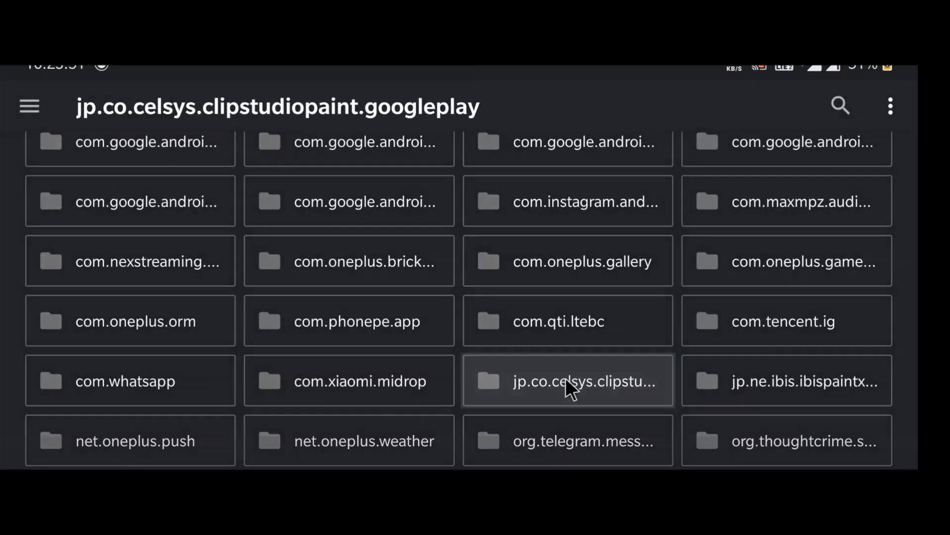
click(577, 380)
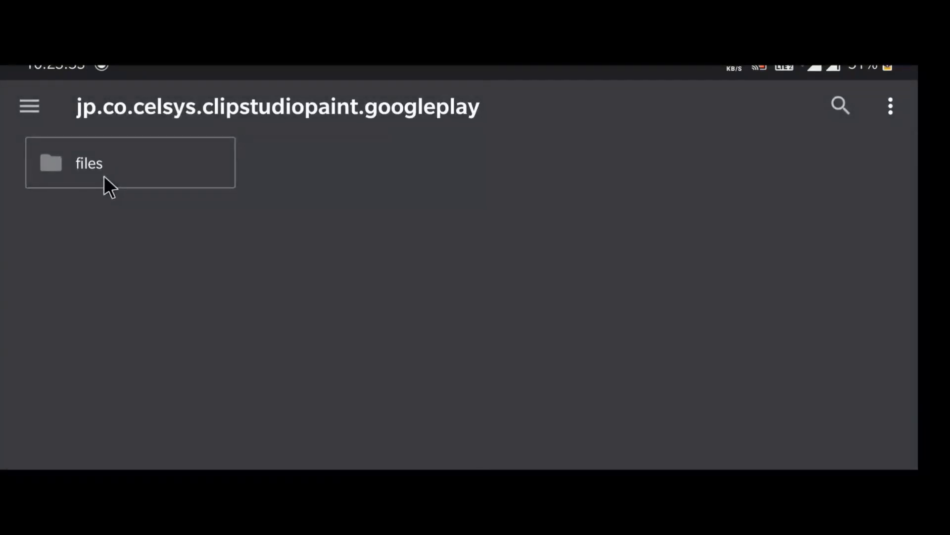
click(89, 163)
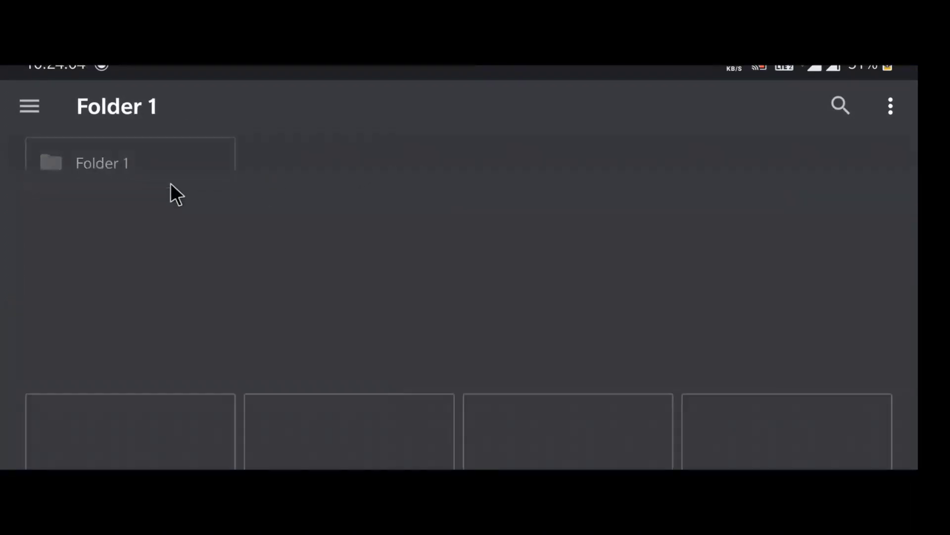
scroll(down, 3)
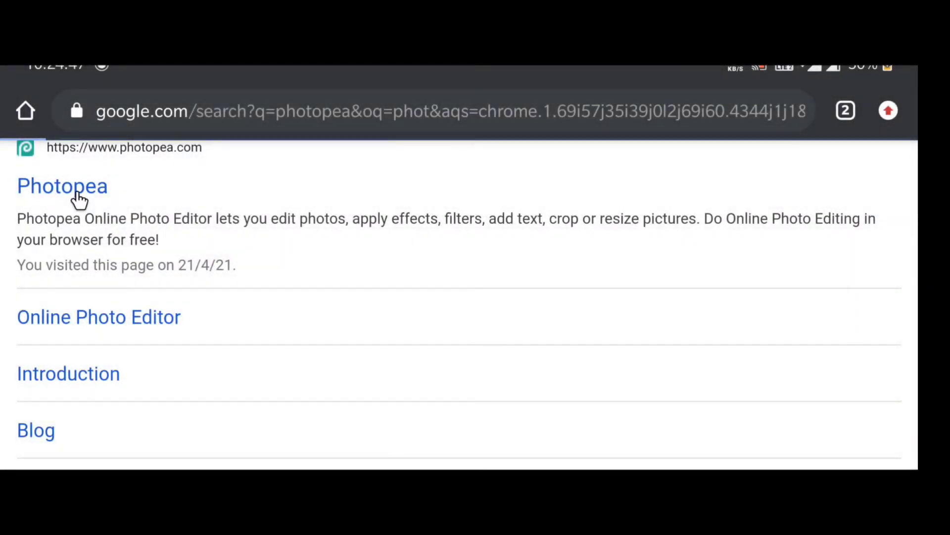
- Launch Photopea and pick the Orphic graphics pack PSD from the phone's file browser
click(61, 186)
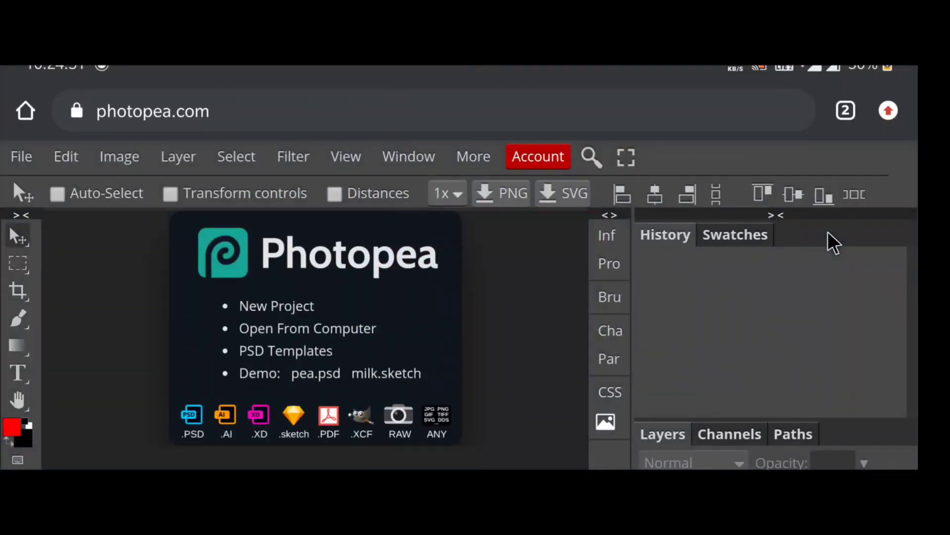
click(20, 156)
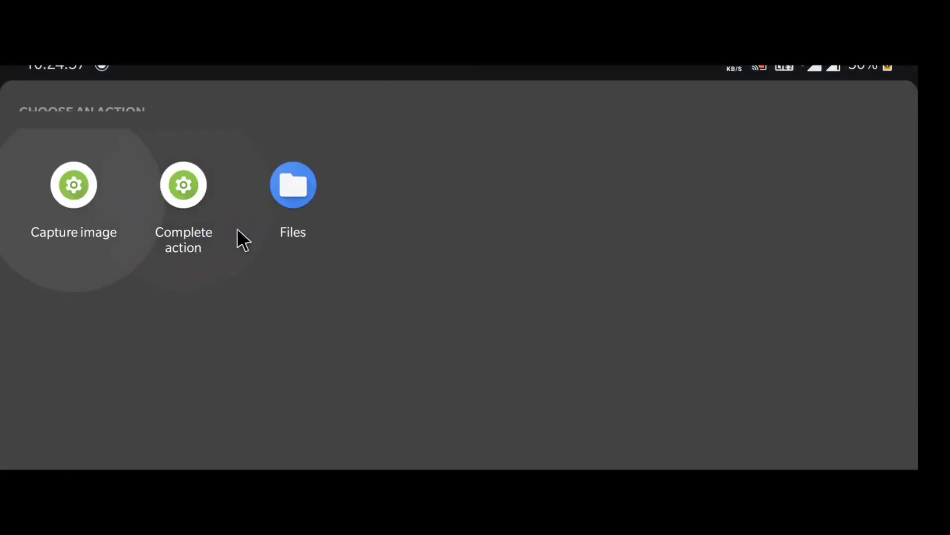
click(293, 185)
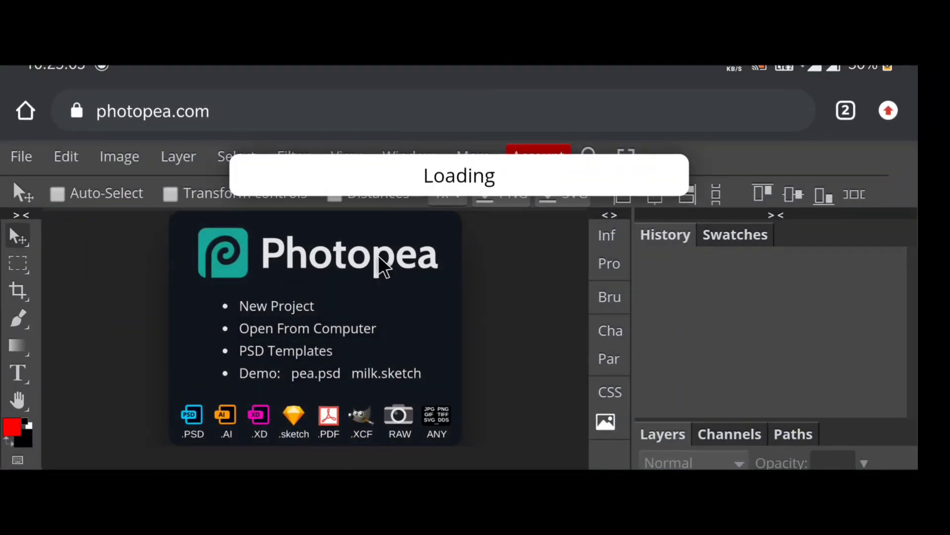
mouse_move(482, 219)
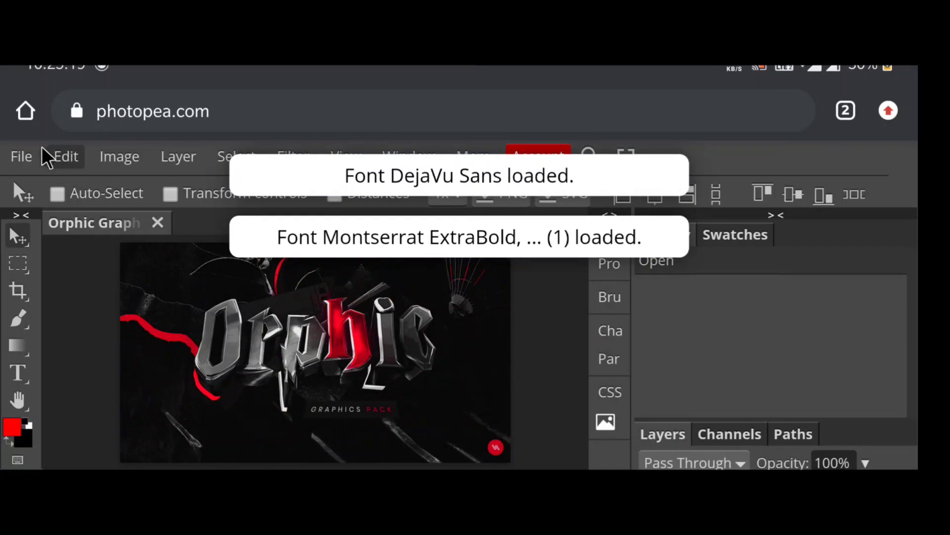
- In Export Layers, export all layers rather than only -e- prefixed ones, with PNG as the format
click(22, 157)
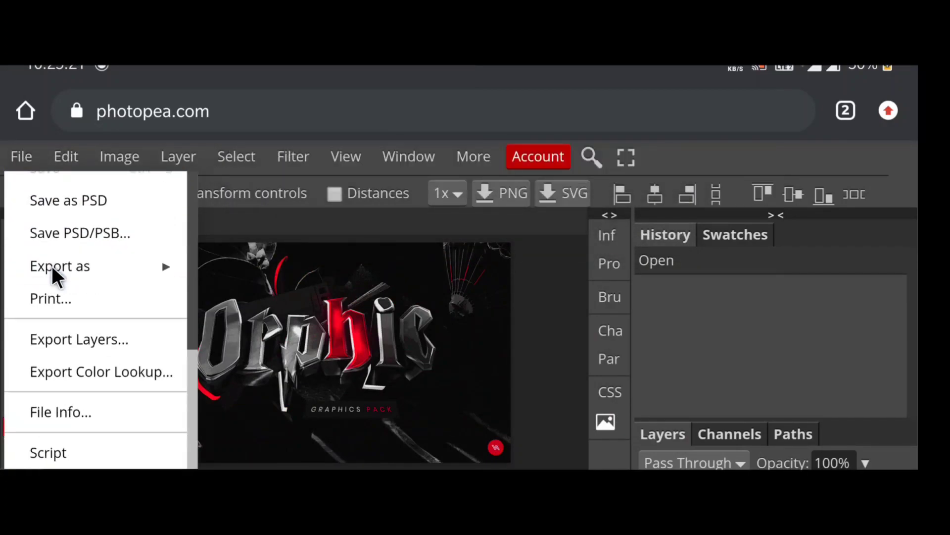
mouse_move(60, 265)
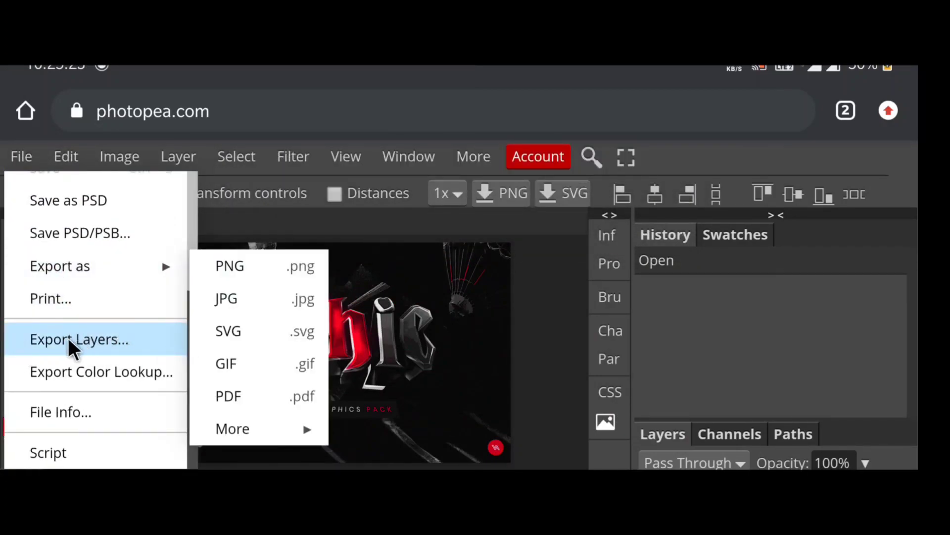
click(79, 338)
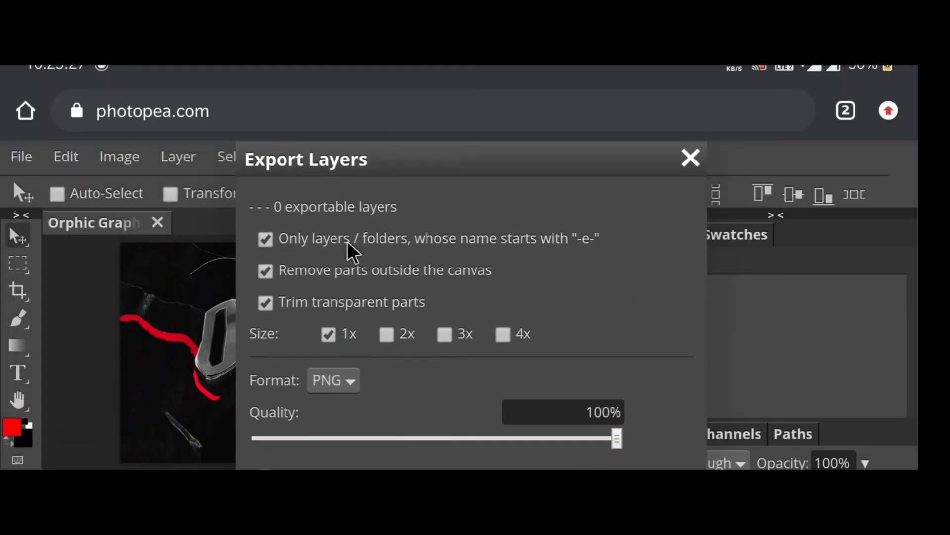
click(265, 238)
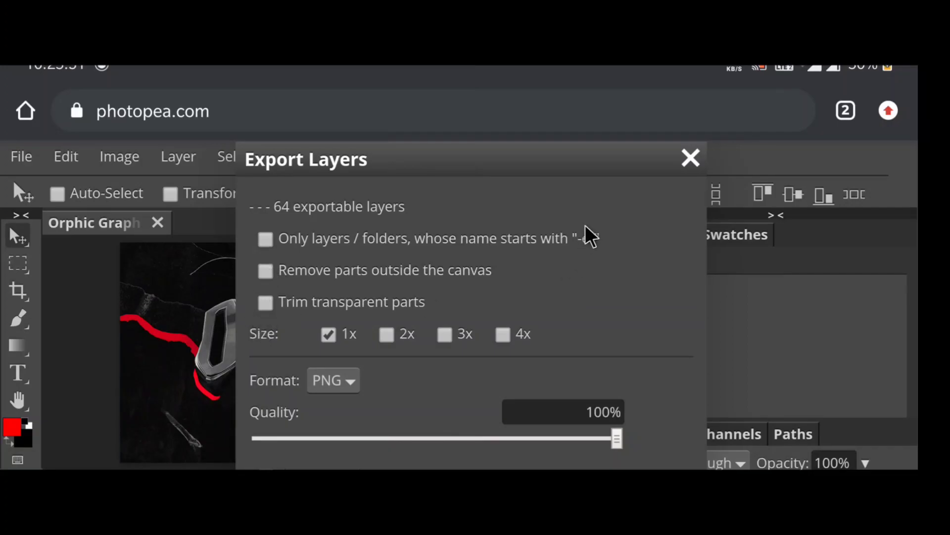
click(330, 380)
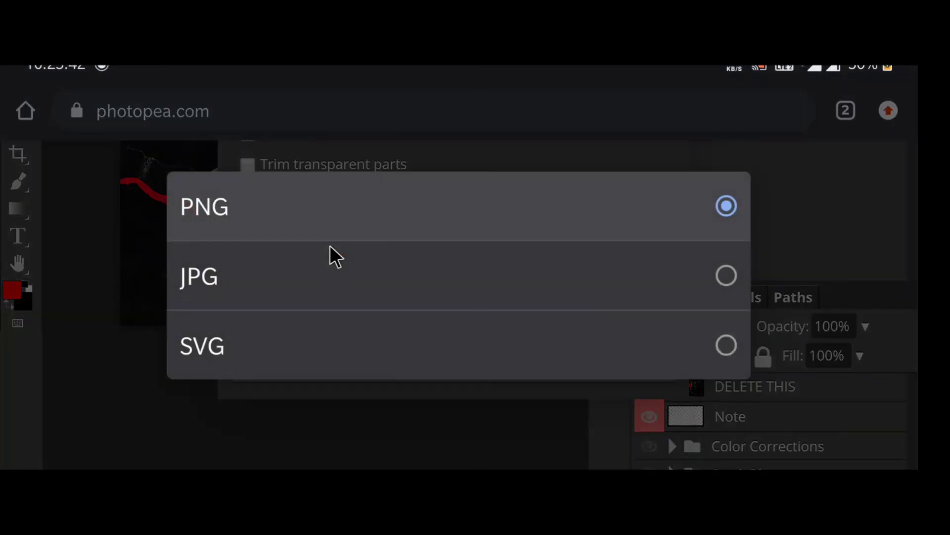
click(204, 207)
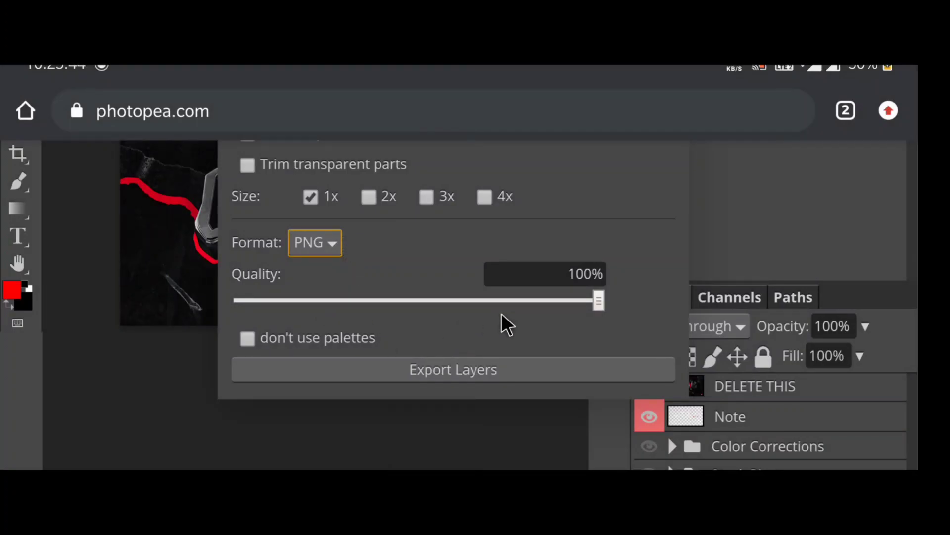